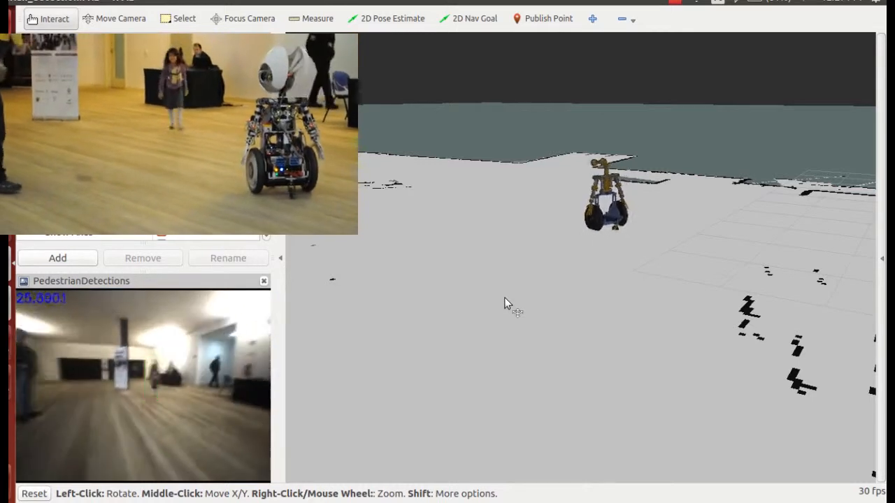
Step: Orbit the 3D map view to keep the robot in sight while it follows the two pedestrians
{"action": "left_click_drag", "start_coordinate": [507, 303], "coordinate": [548, 198]}
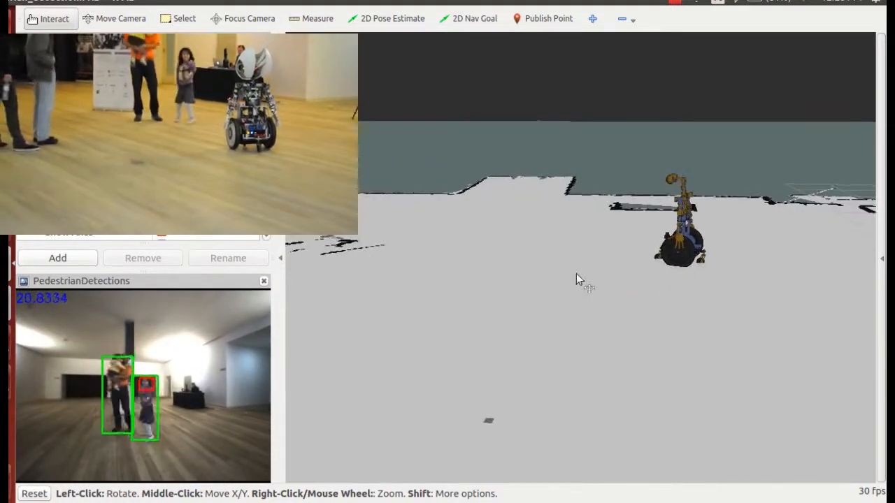
{"action": "left_click_drag", "start_coordinate": [580, 280], "coordinate": [478, 289]}
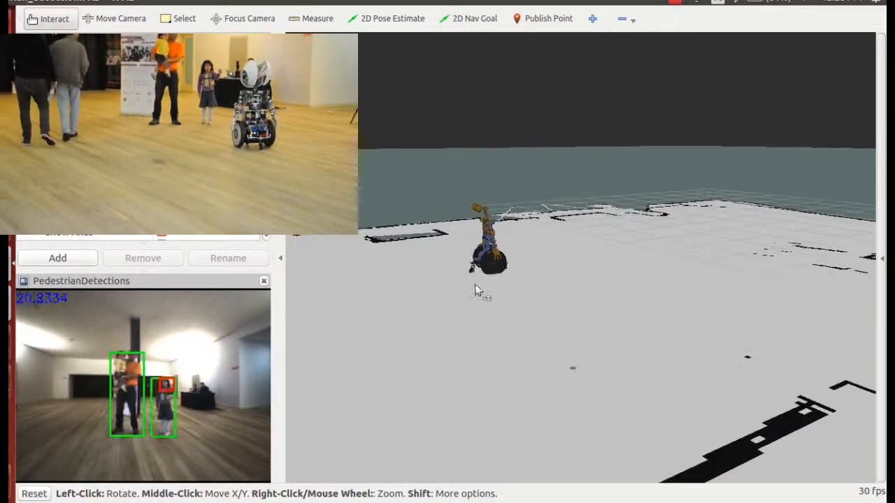